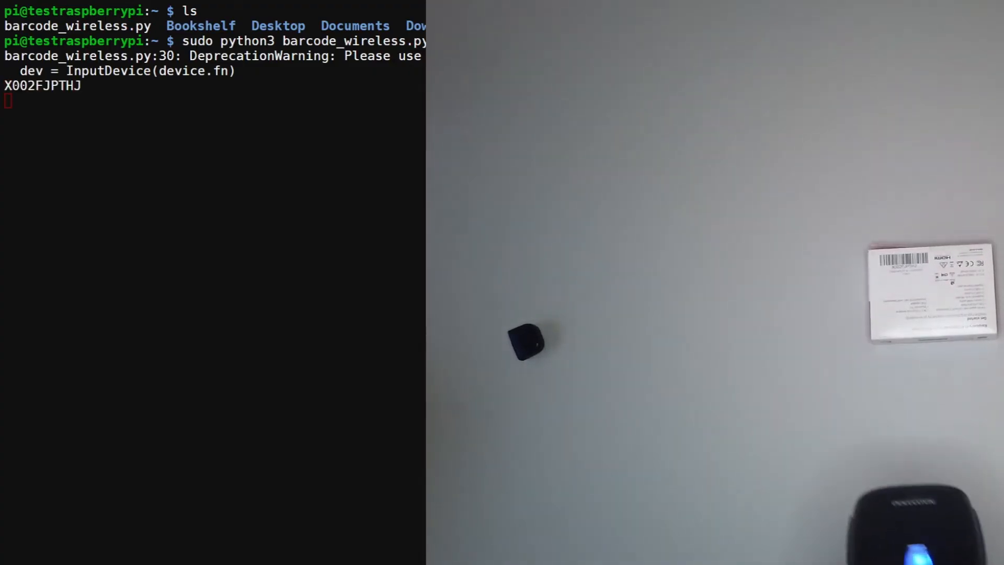
- Stop the running barcode_wireless.py script and clear the terminal to a bare prompt
{"action": "key", "text": "enter"}
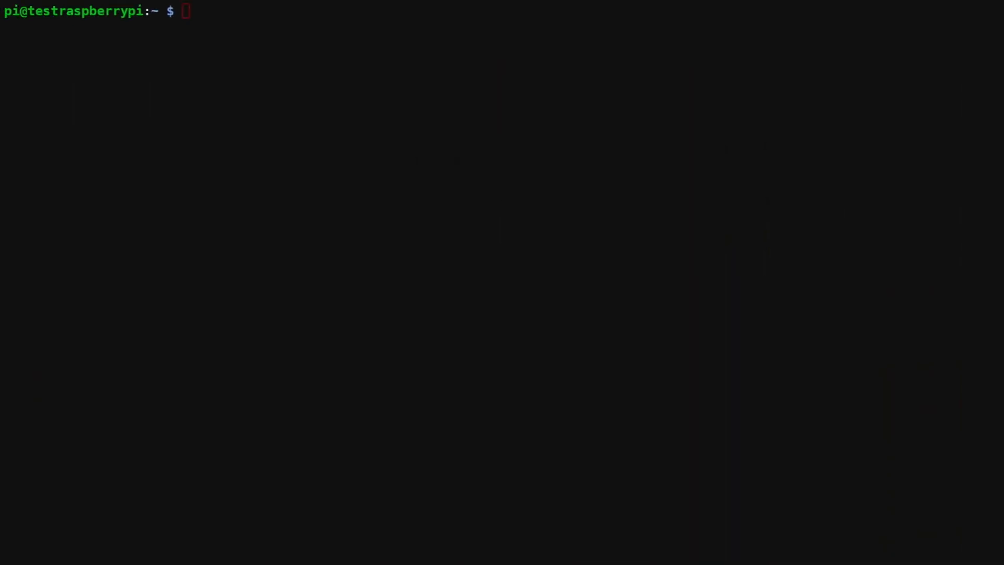
{"action": "mouse_move", "coordinate": [196, 189]}
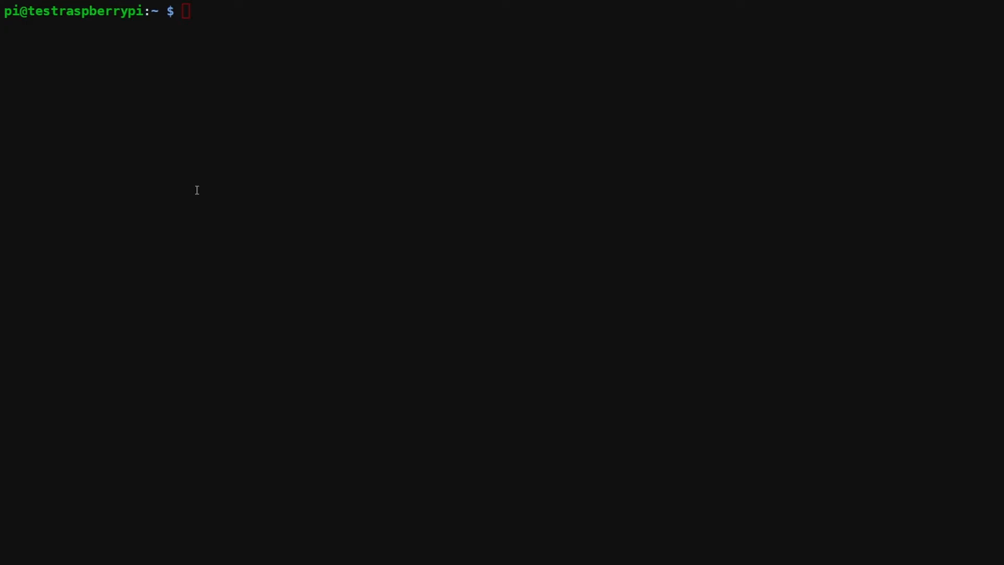
- Install evdev version 1.2.0 with sudo pip3
{"action": "type", "text": "sudo pip3 install evdev==1.2.0"}
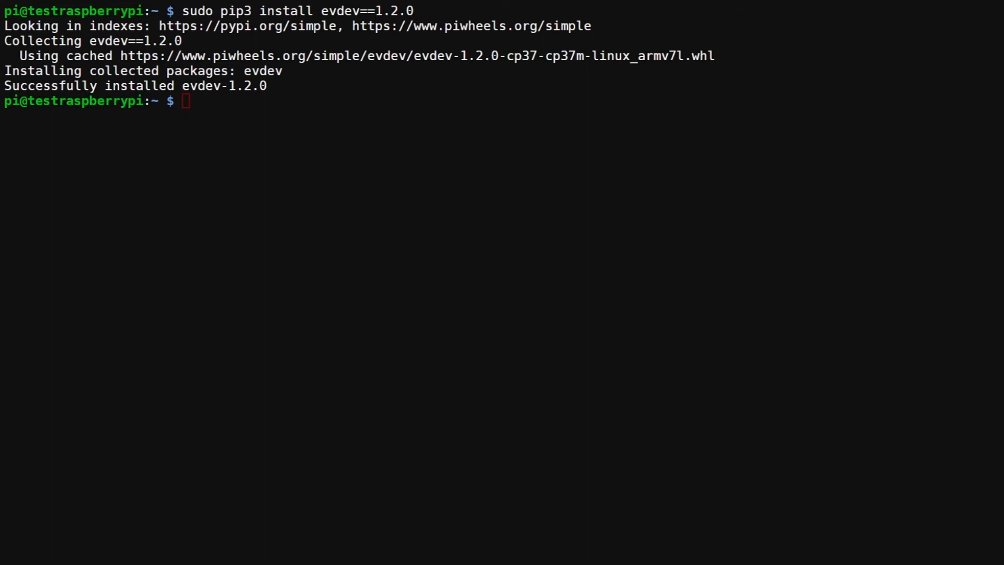
- Run evdev's evtest.py with sudo python3 to list the MM32 Joystick input device
{"action": "type", "text": "sudo python3 /usr/local/lib/python3.7/dist-packages/evdev/evtest.py"}
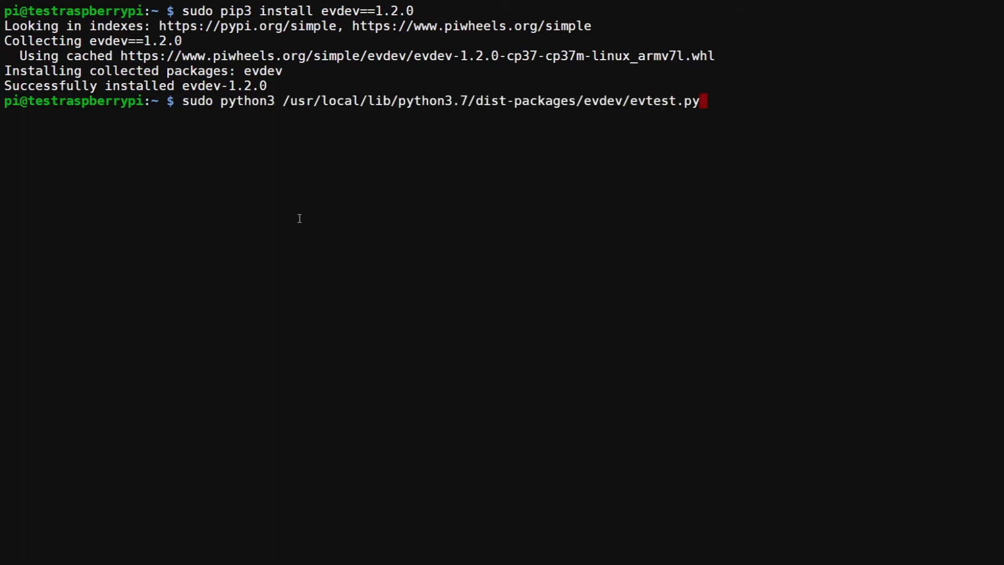
{"action": "mouse_move", "coordinate": [300, 223]}
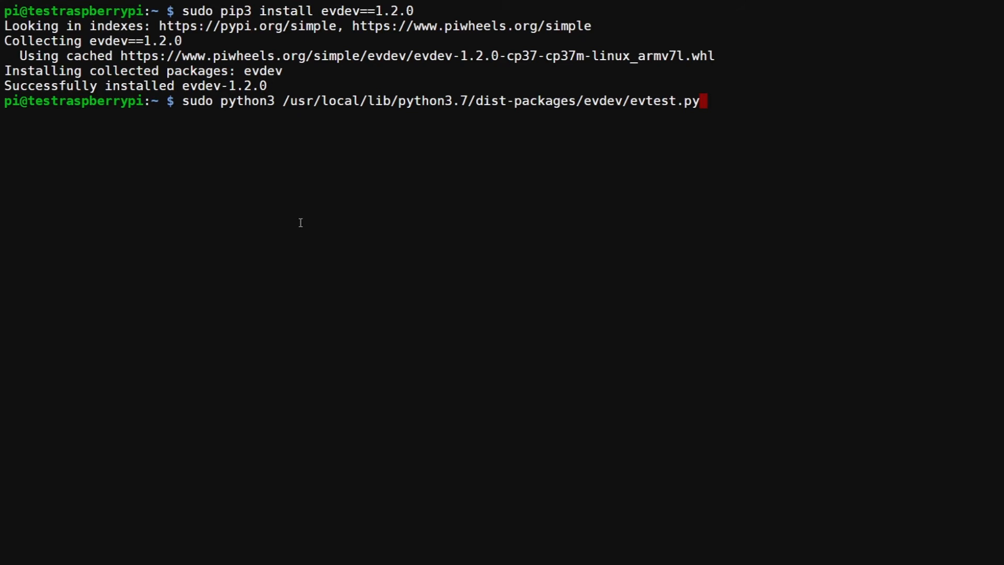
{"action": "key", "text": "Return"}
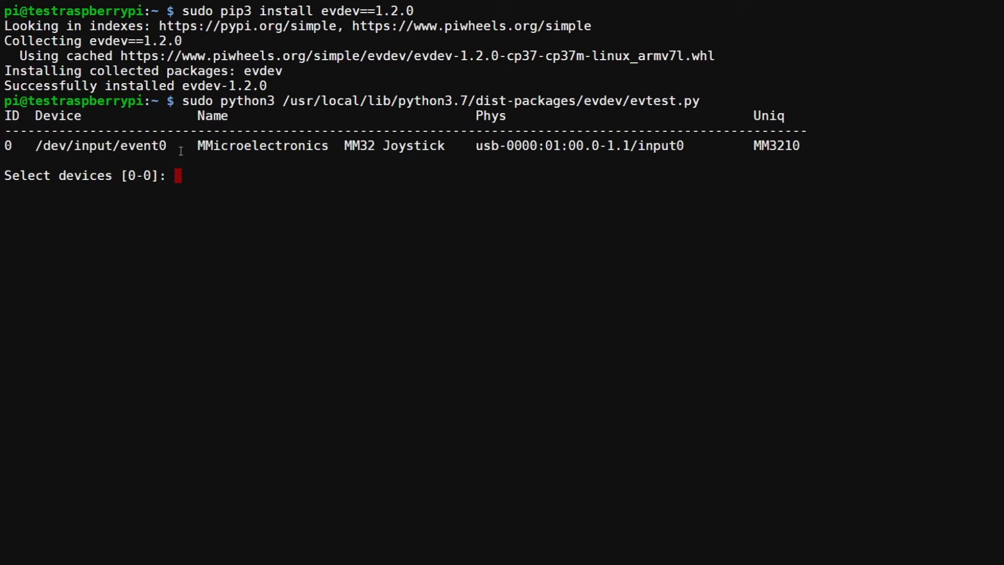
{"action": "mouse_move", "coordinate": [365, 158]}
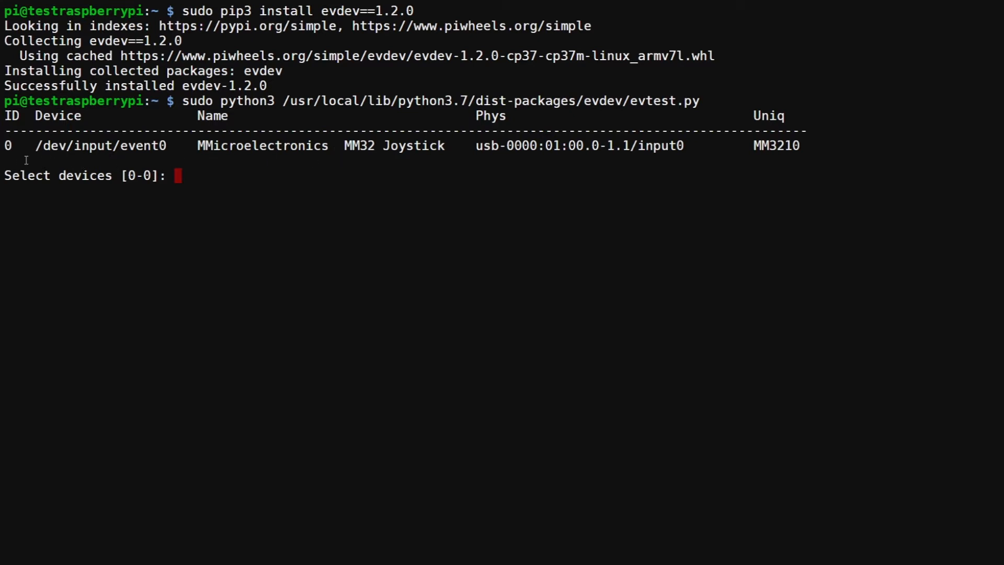
{"action": "mouse_move", "coordinate": [189, 163]}
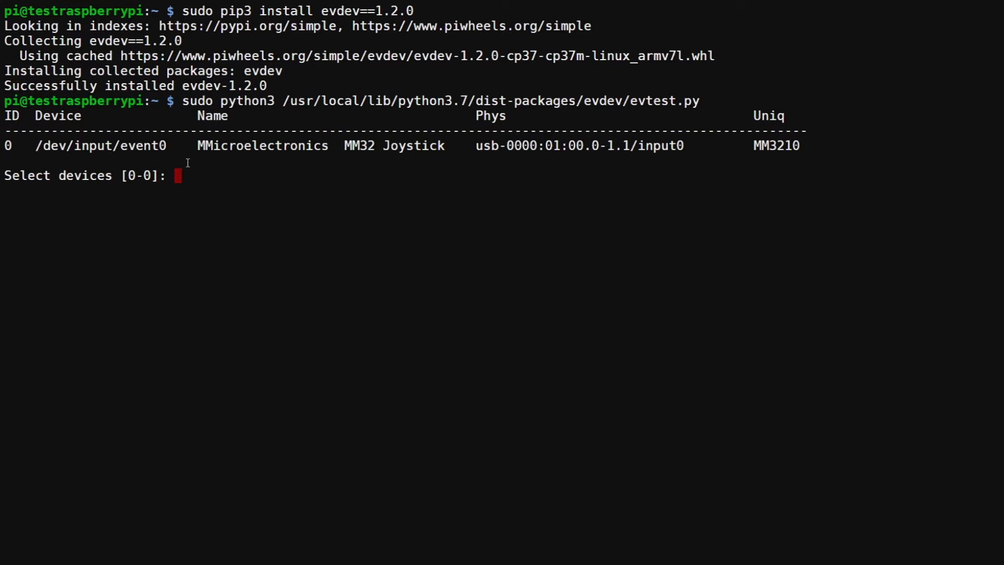
{"action": "mouse_move", "coordinate": [337, 162]}
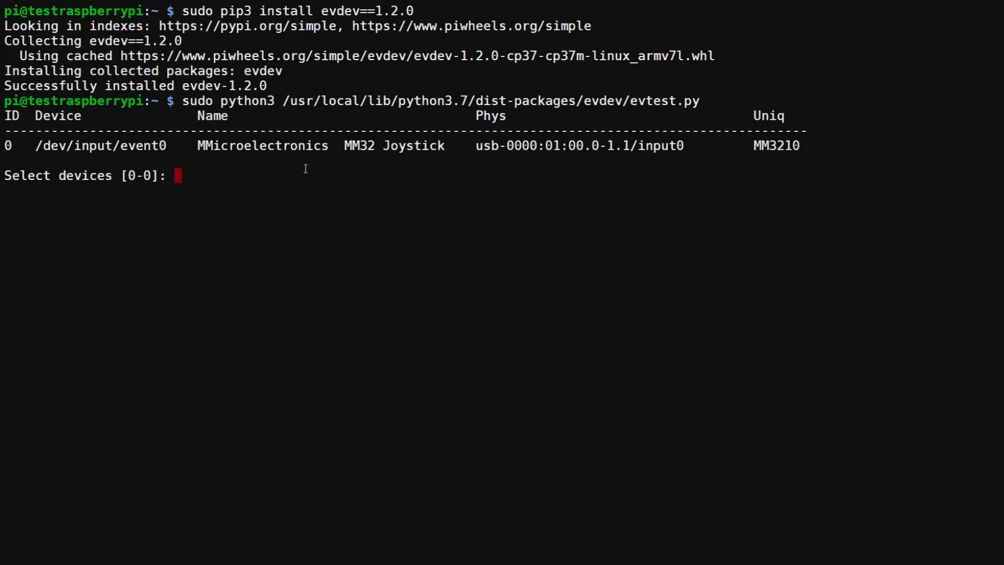
{"action": "mouse_move", "coordinate": [194, 148]}
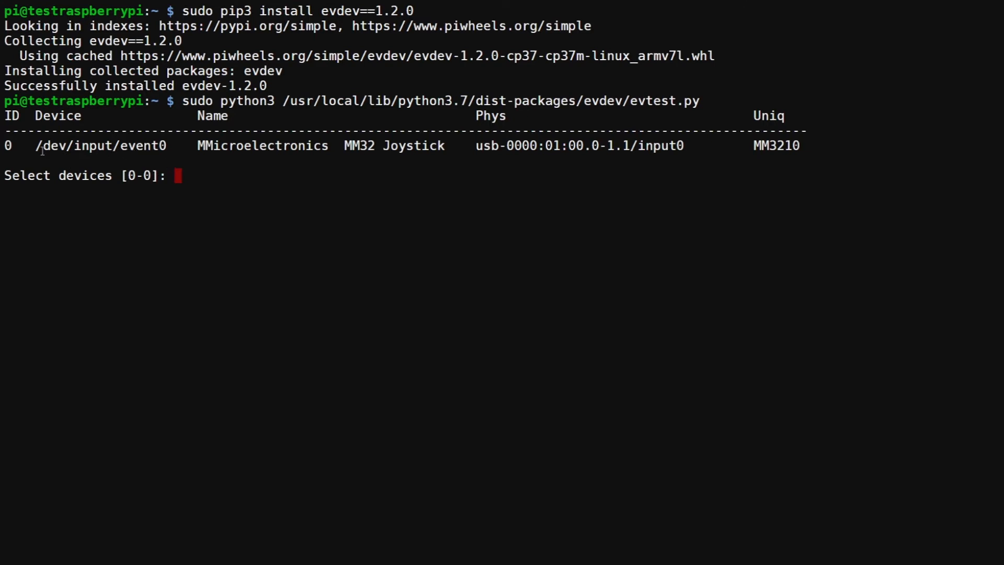
{"action": "mouse_move", "coordinate": [121, 149]}
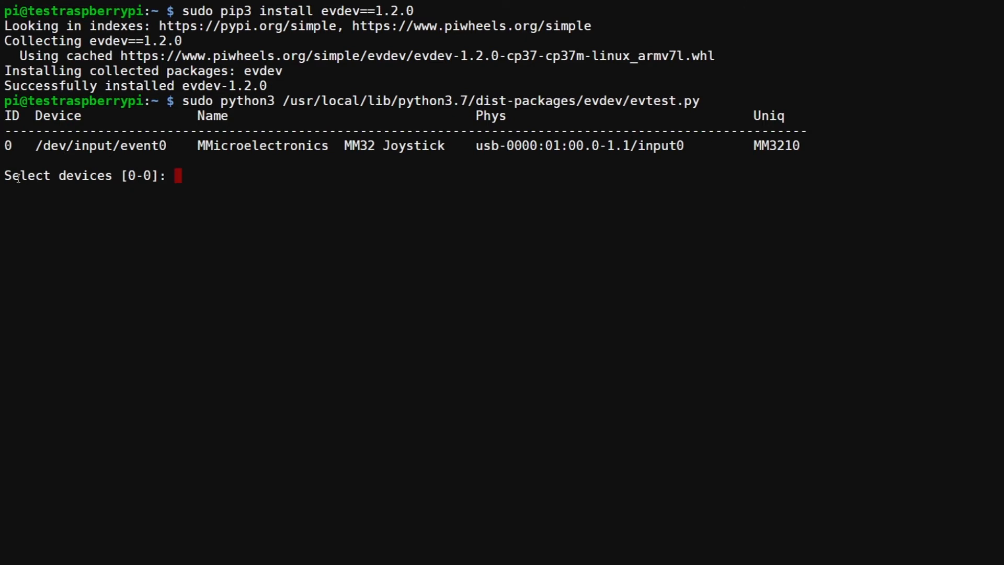
{"action": "type", "text": "0"}
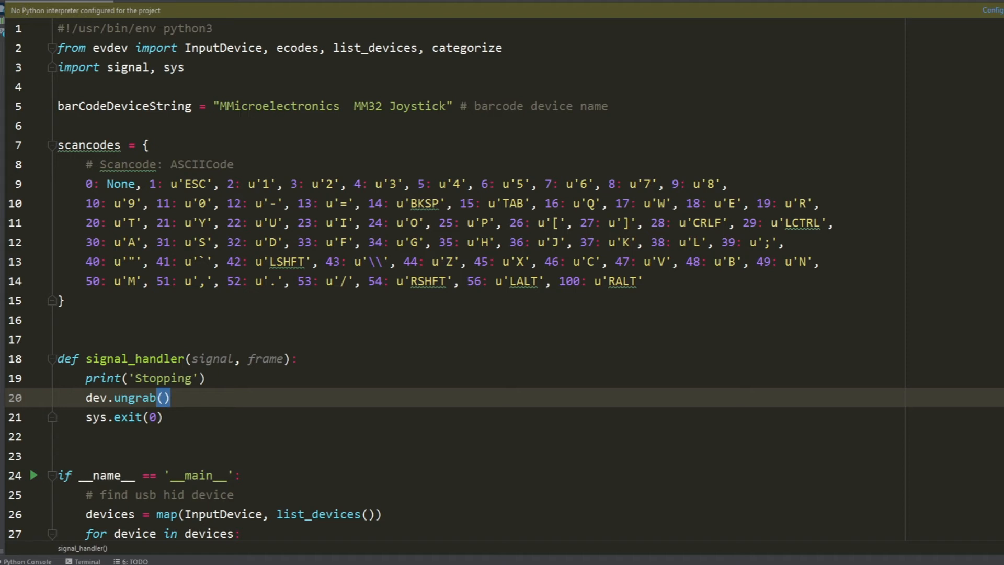
{"action": "mouse_move", "coordinate": [34, 30]}
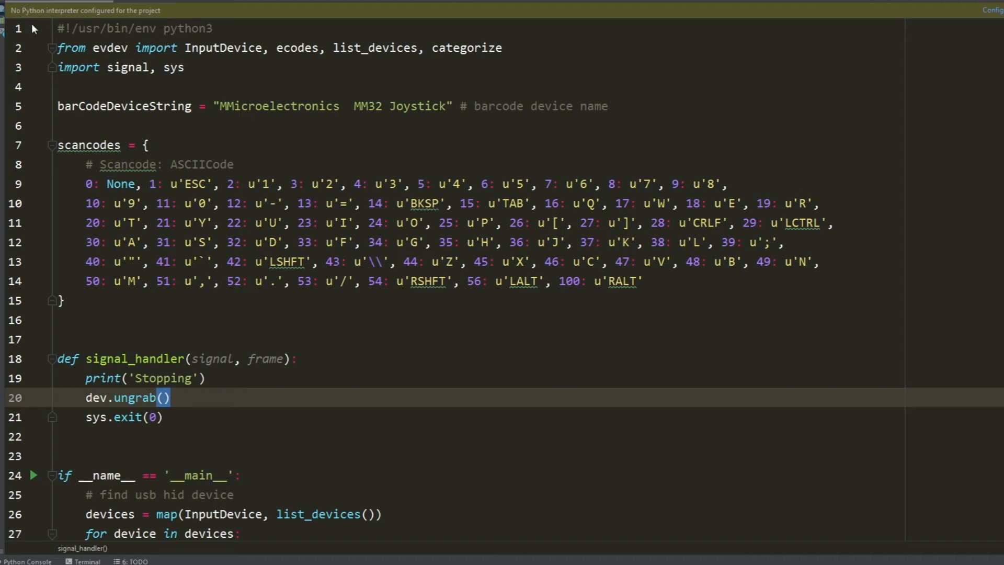
{"action": "mouse_move", "coordinate": [555, 55]}
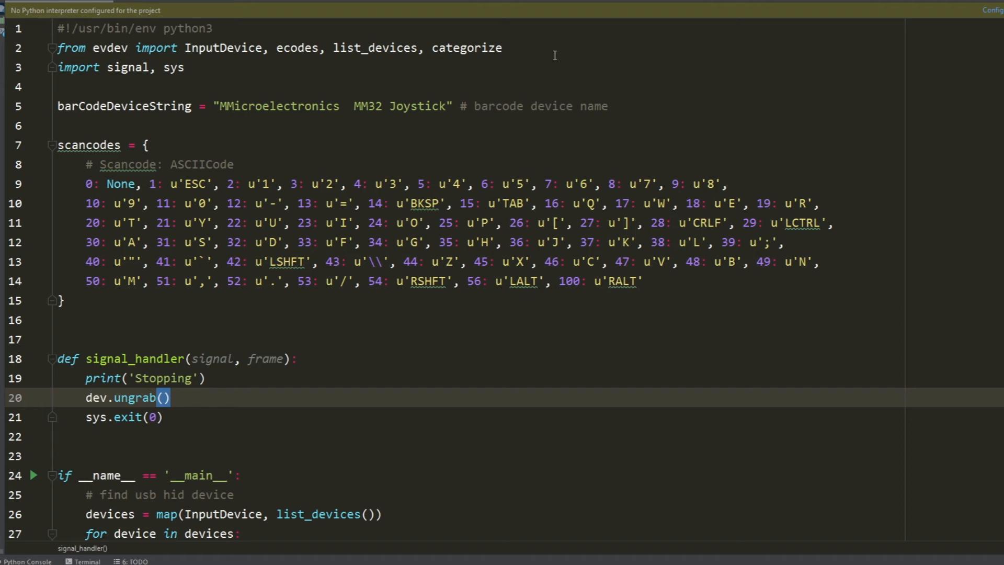
{"action": "mouse_move", "coordinate": [56, 116]}
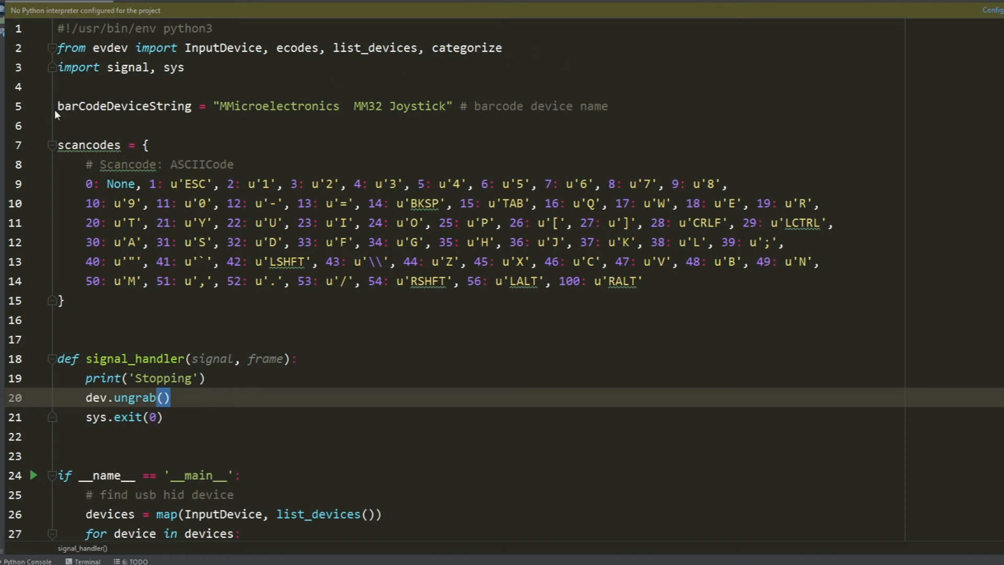
{"action": "mouse_move", "coordinate": [632, 100]}
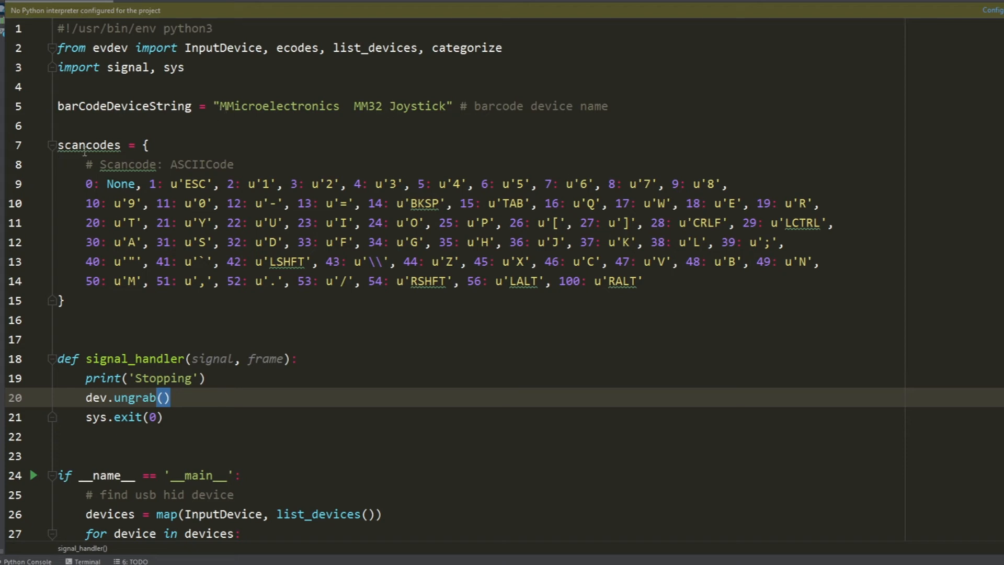
{"action": "mouse_move", "coordinate": [813, 316]}
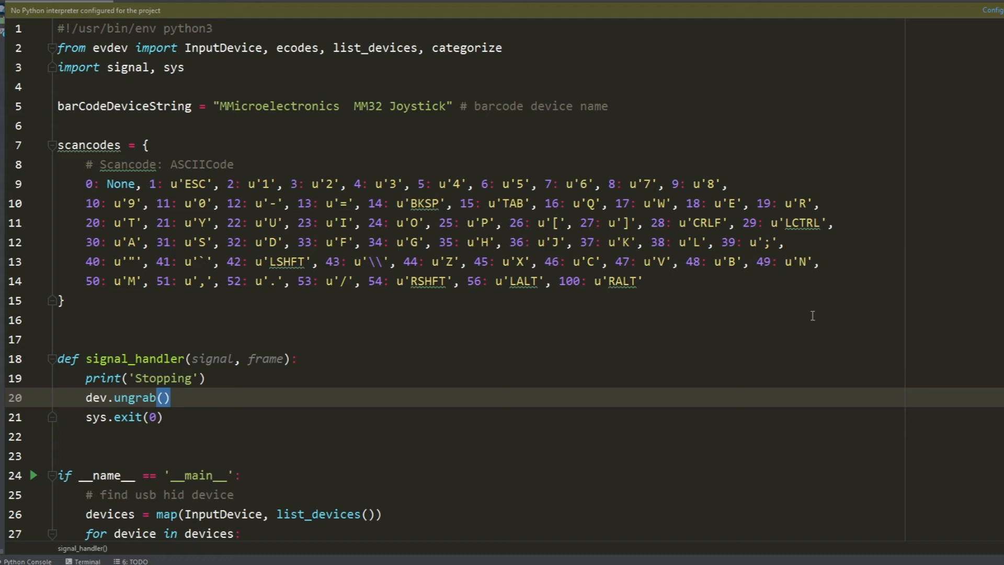
{"action": "mouse_move", "coordinate": [730, 284]}
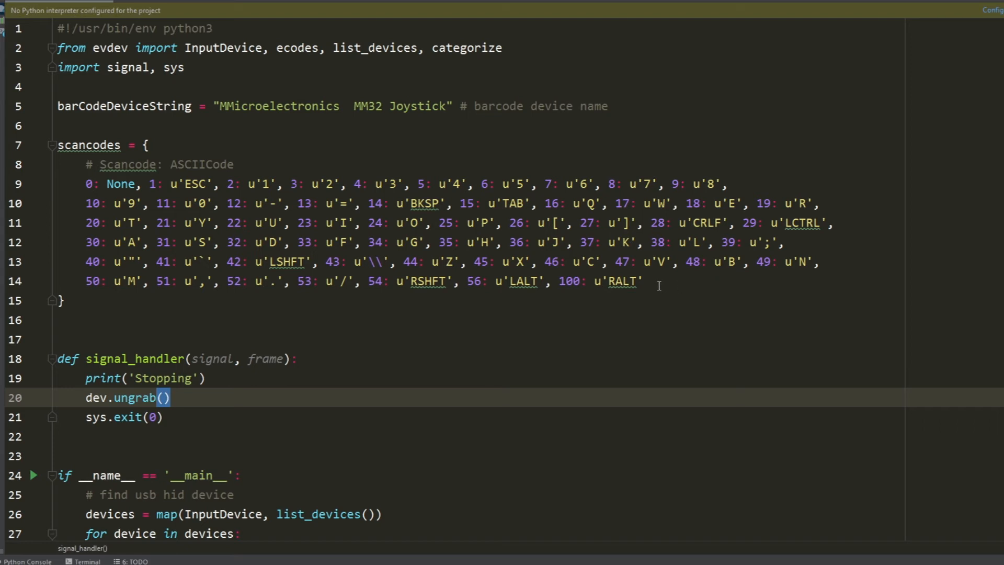
{"action": "scroll", "scroll_direction": "down", "scroll_amount": 3}
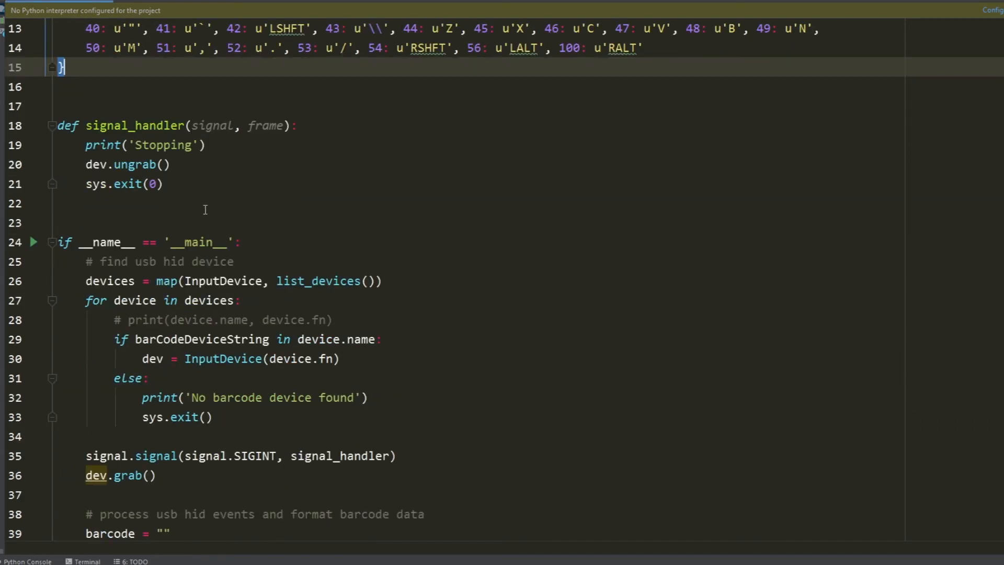
{"action": "scroll", "scroll_direction": "down", "scroll_amount": 3}
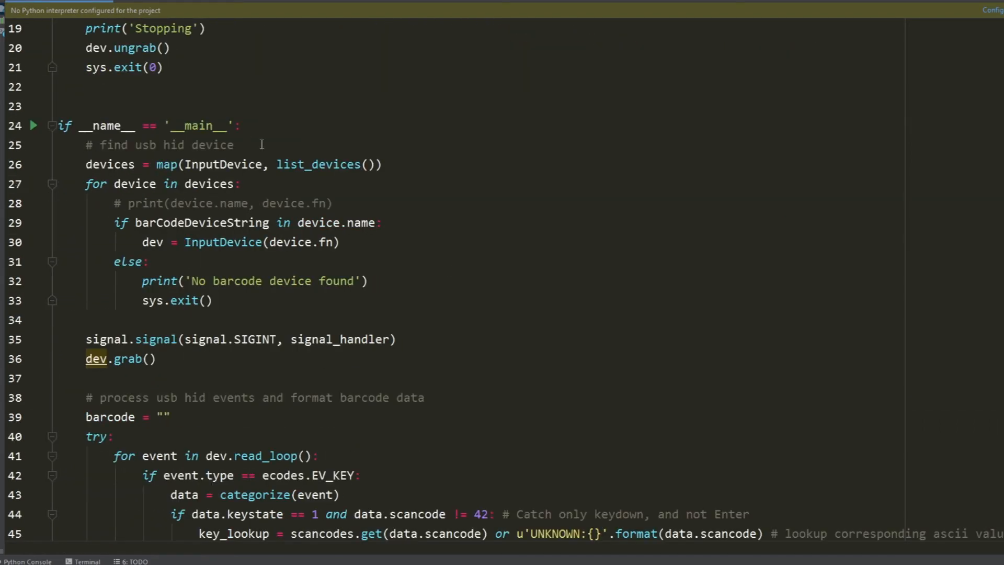
{"action": "scroll", "scroll_direction": "down", "scroll_amount": 3}
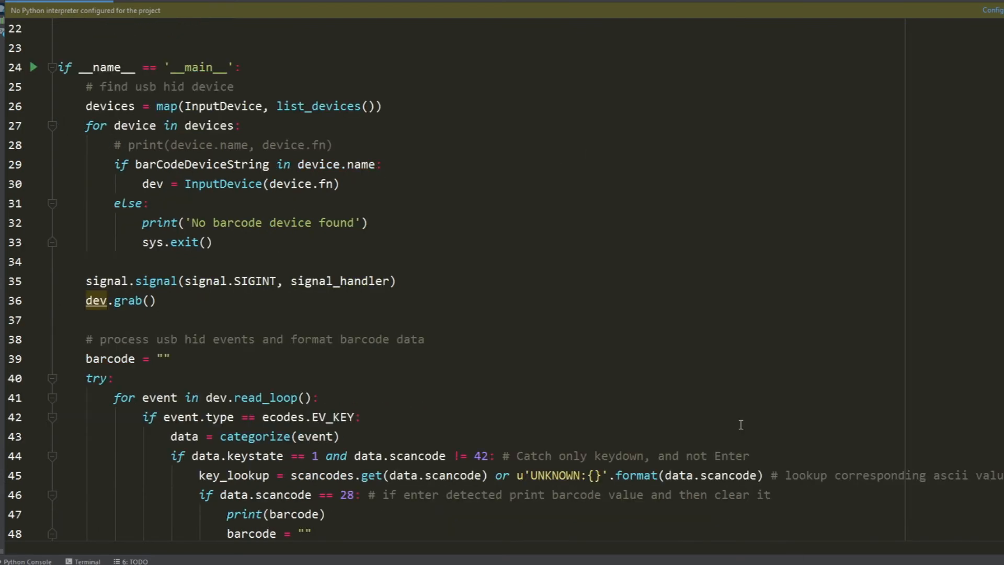
{"action": "scroll", "scroll_direction": "down", "scroll_amount": 3}
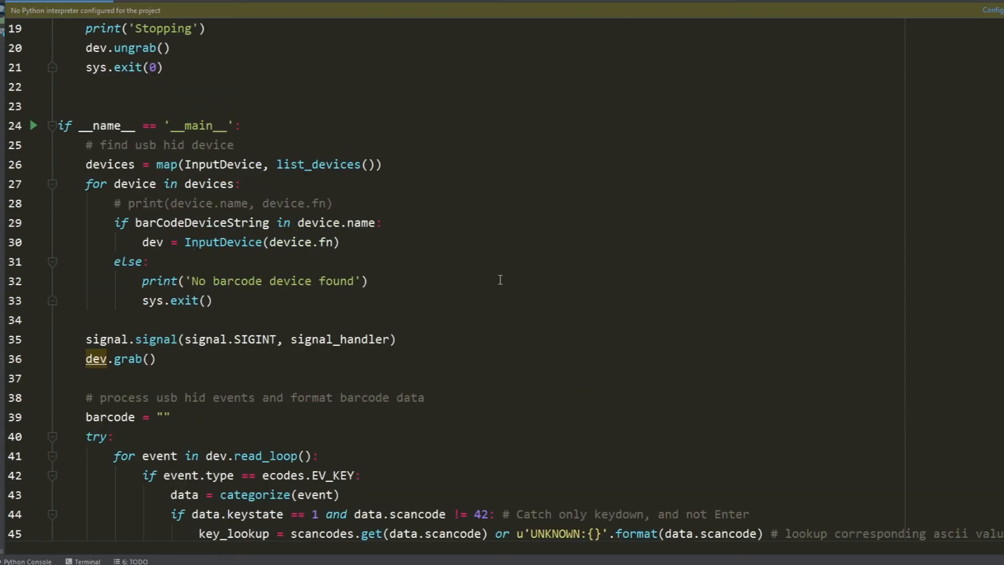
{"action": "mouse_move", "coordinate": [123, 177]}
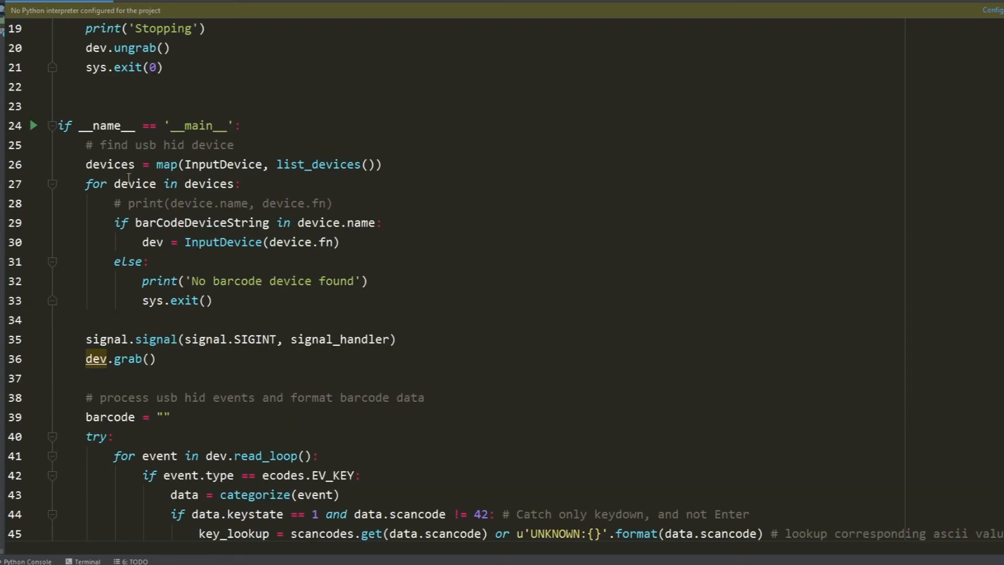
{"action": "mouse_move", "coordinate": [93, 319]}
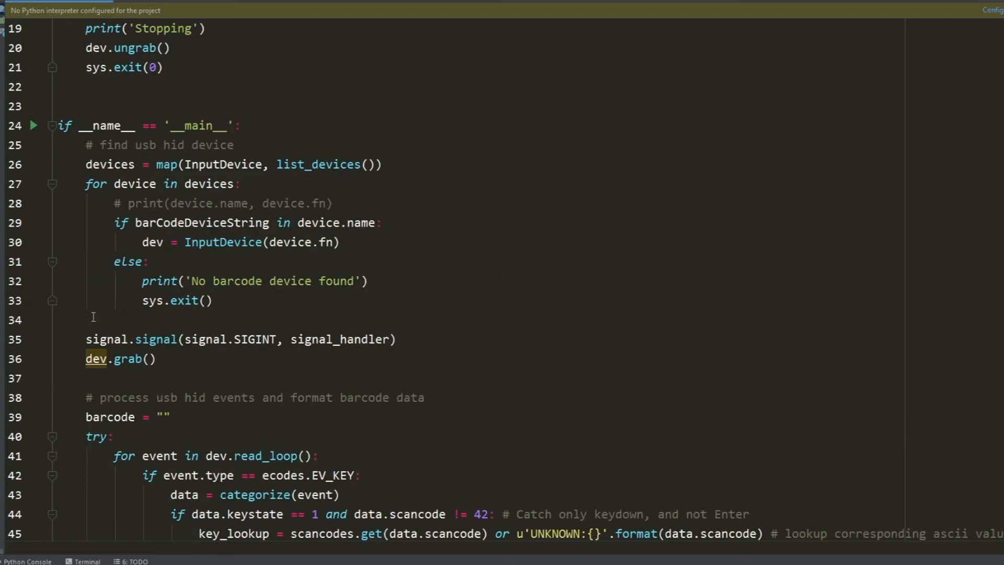
{"action": "mouse_move", "coordinate": [521, 284]}
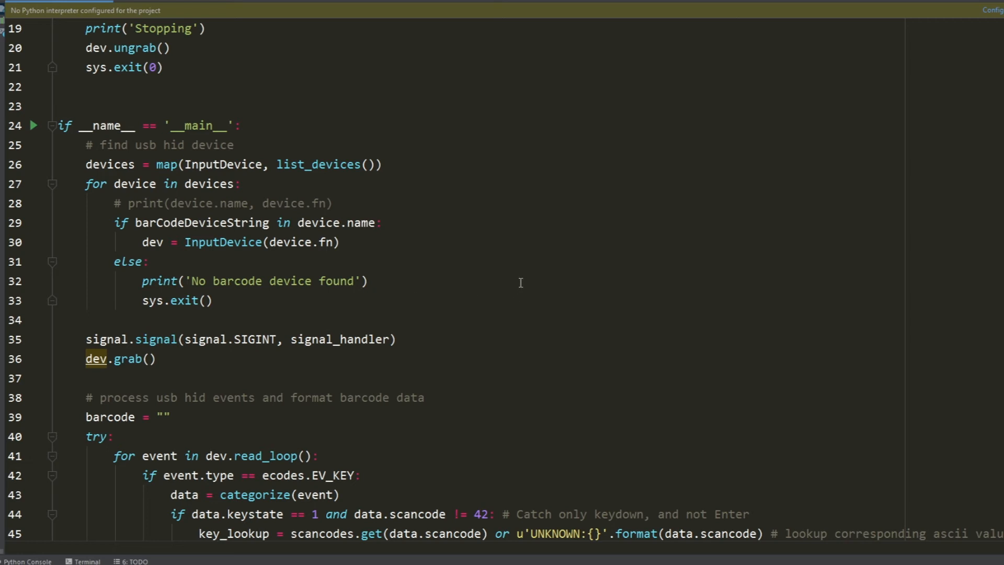
{"action": "scroll", "scroll_direction": "up", "scroll_amount": 3}
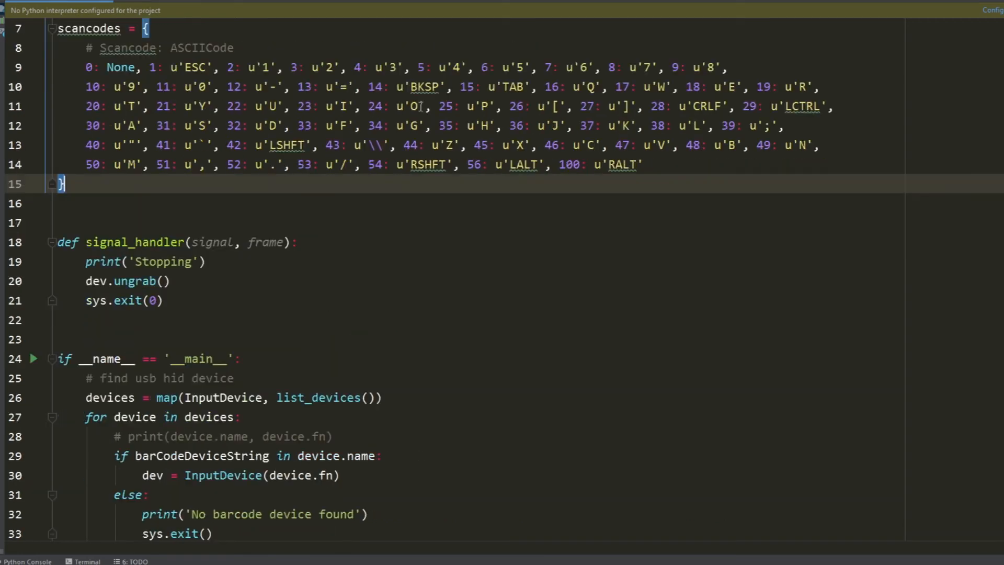
{"action": "scroll", "scroll_direction": "down", "scroll_amount": 3}
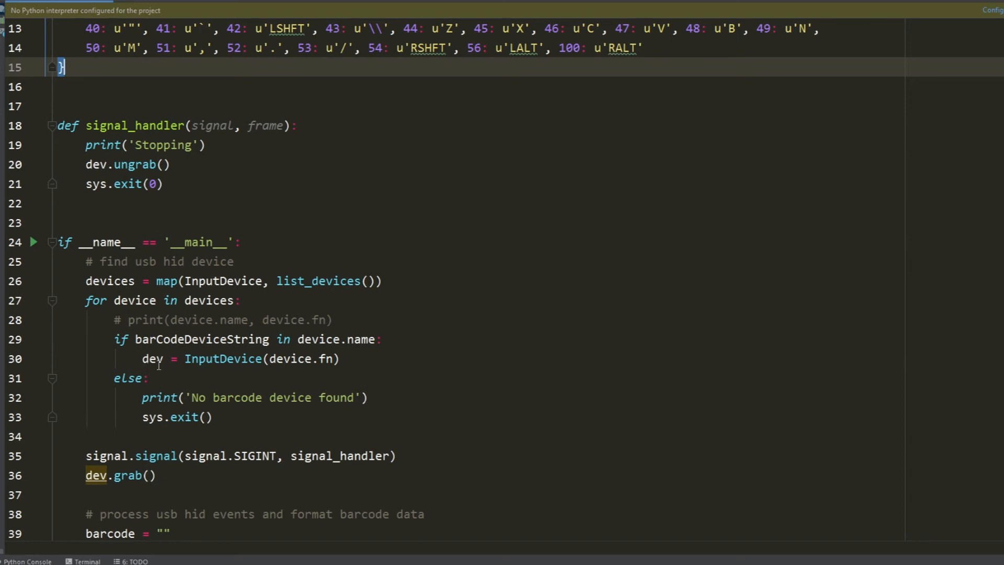
{"action": "scroll", "scroll_direction": "down", "scroll_amount": 3}
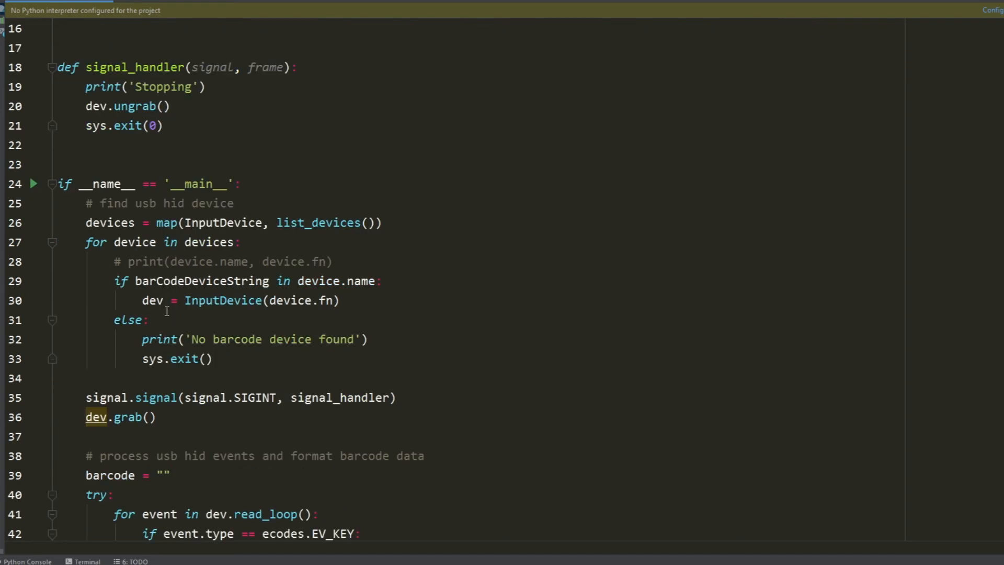
{"action": "mouse_move", "coordinate": [236, 352]}
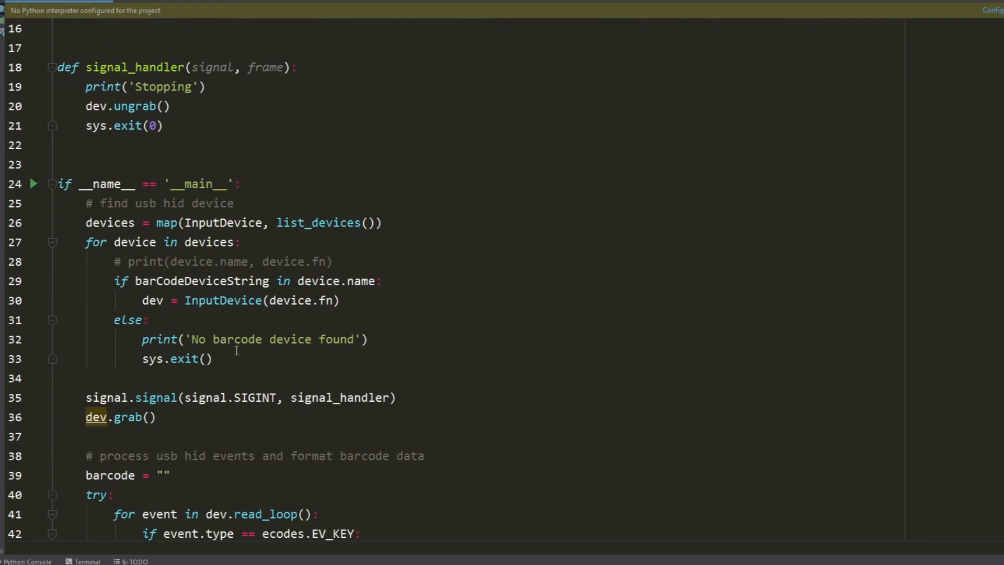
{"action": "mouse_move", "coordinate": [230, 372]}
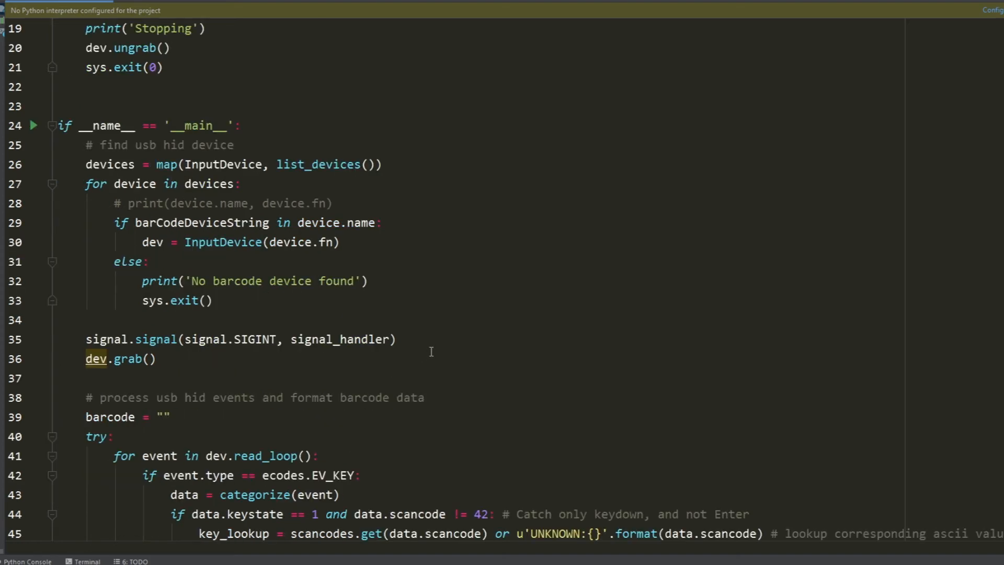
{"action": "scroll", "scroll_direction": "down", "scroll_amount": 3}
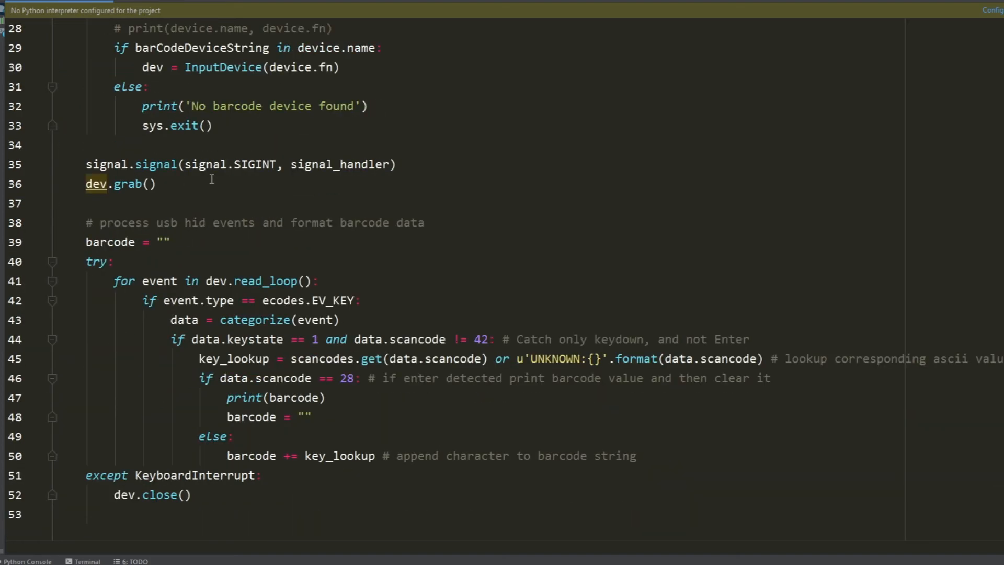
{"action": "mouse_move", "coordinate": [384, 300]}
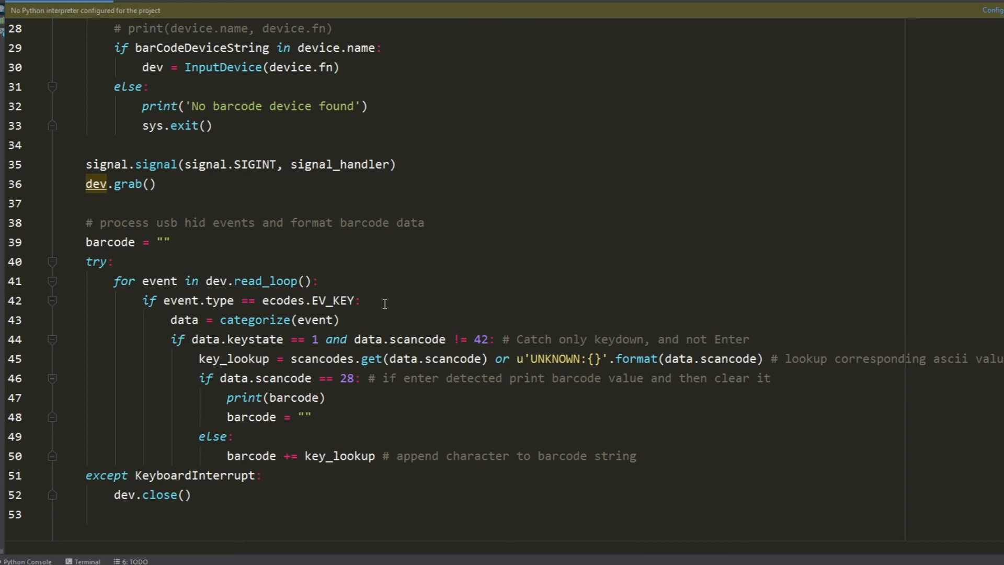
{"action": "mouse_move", "coordinate": [469, 424]}
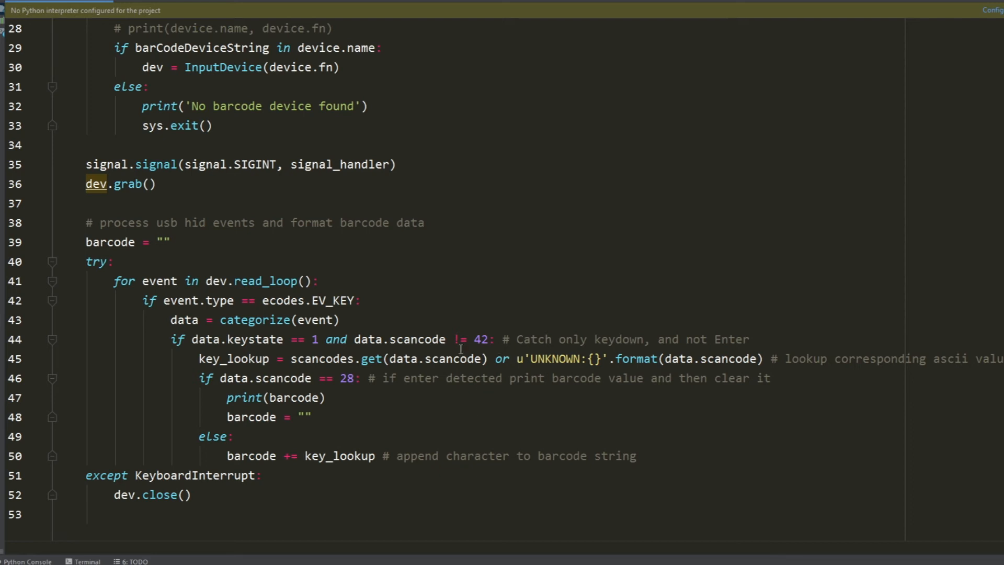
{"action": "mouse_move", "coordinate": [570, 358]}
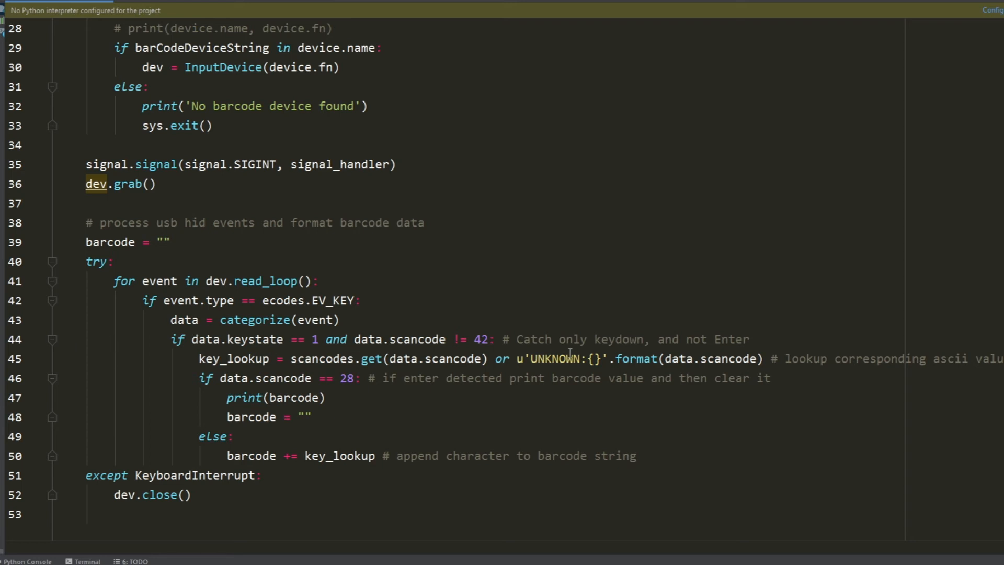
{"action": "mouse_move", "coordinate": [696, 338]}
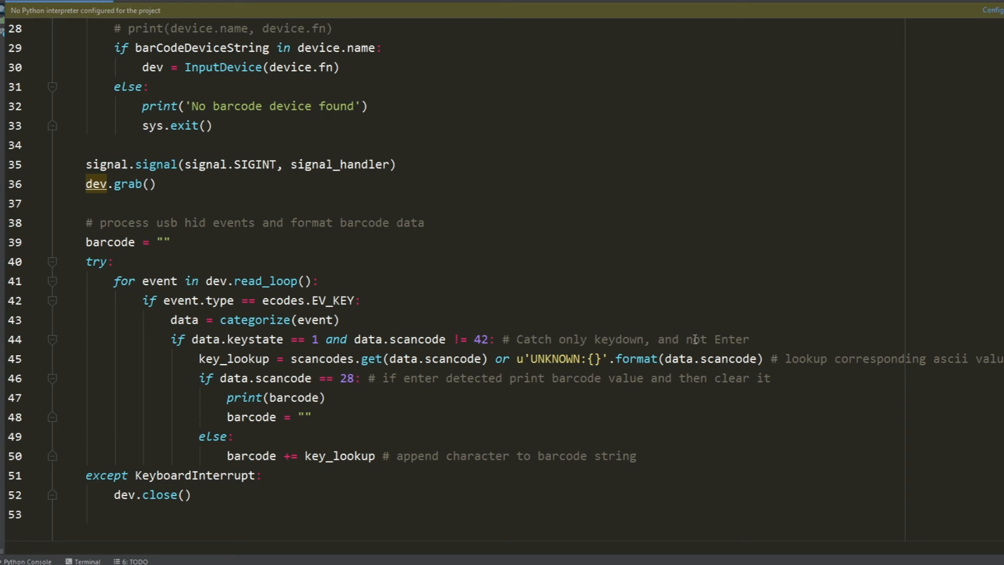
{"action": "mouse_move", "coordinate": [814, 359]}
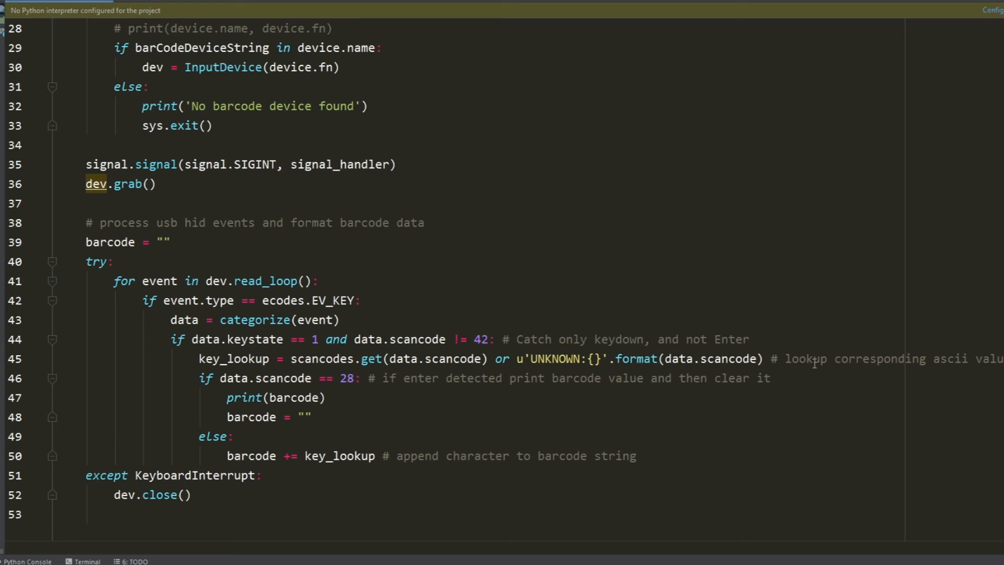
{"action": "mouse_move", "coordinate": [807, 362]}
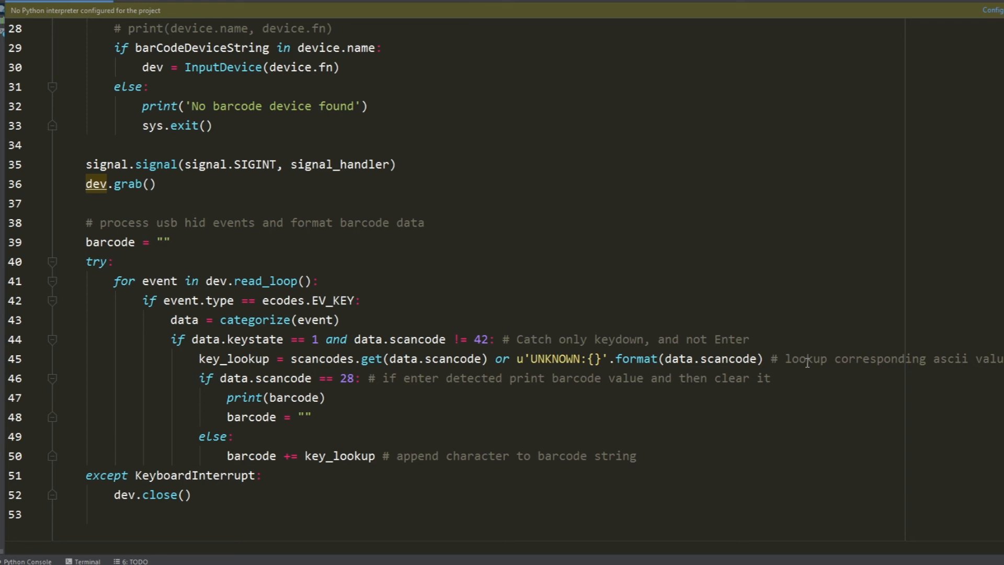
{"action": "mouse_move", "coordinate": [859, 372]}
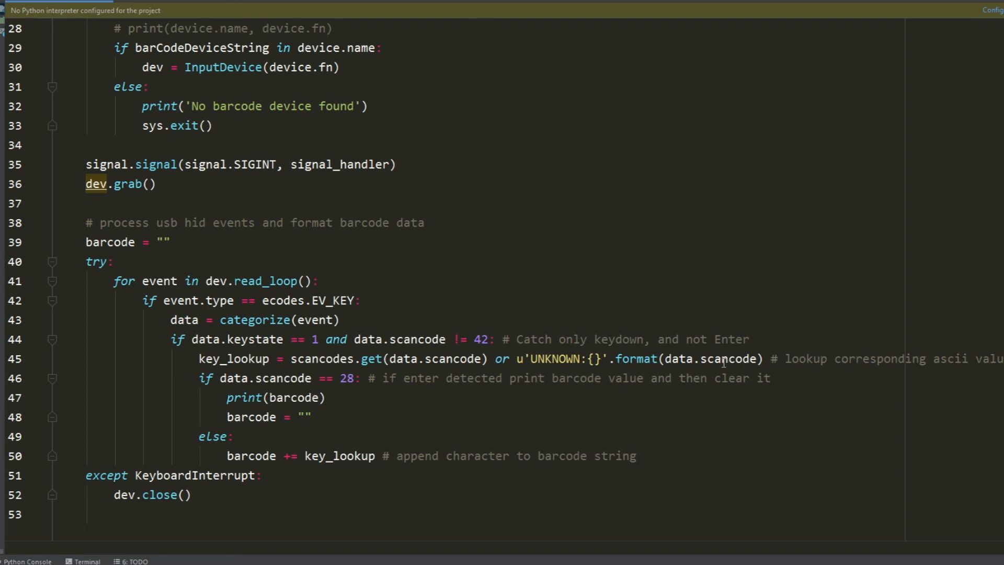
{"action": "mouse_move", "coordinate": [286, 397]}
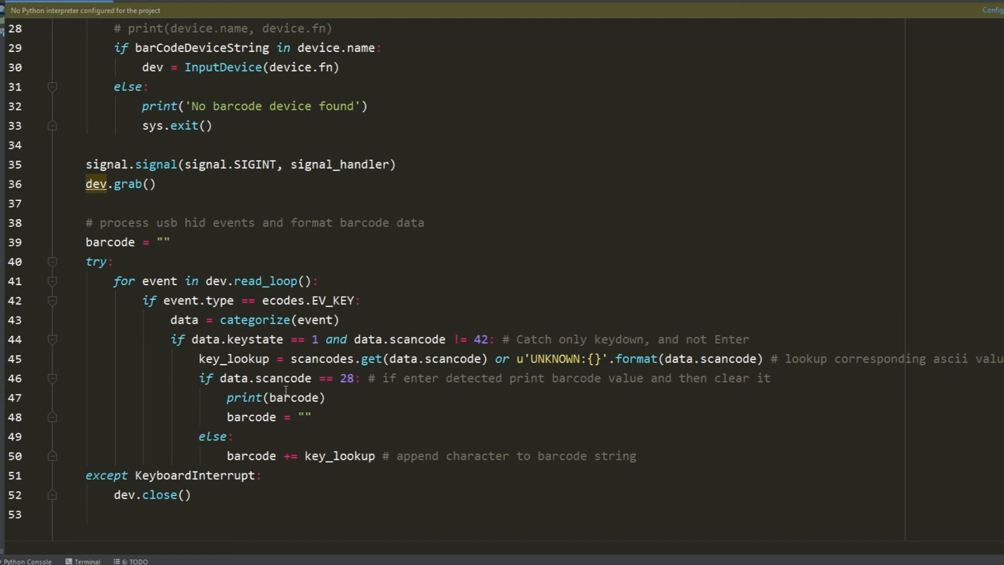
{"action": "mouse_move", "coordinate": [595, 407]}
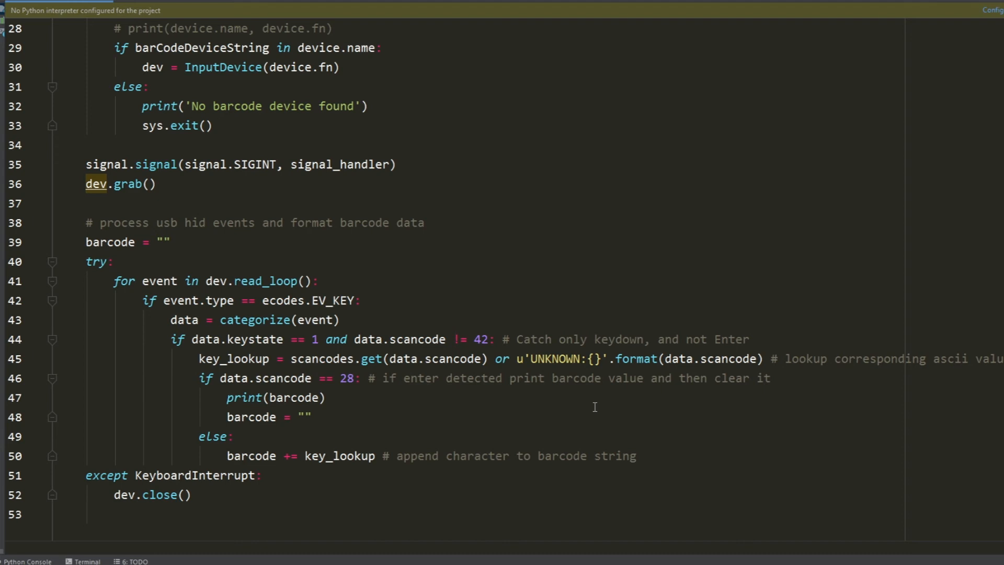
{"action": "mouse_move", "coordinate": [397, 392]}
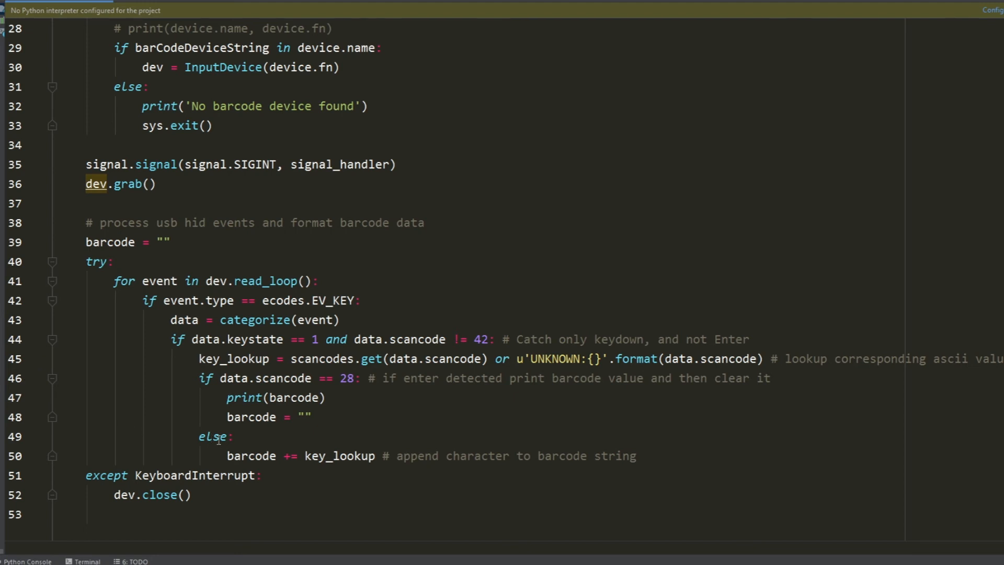
{"action": "mouse_move", "coordinate": [374, 411]}
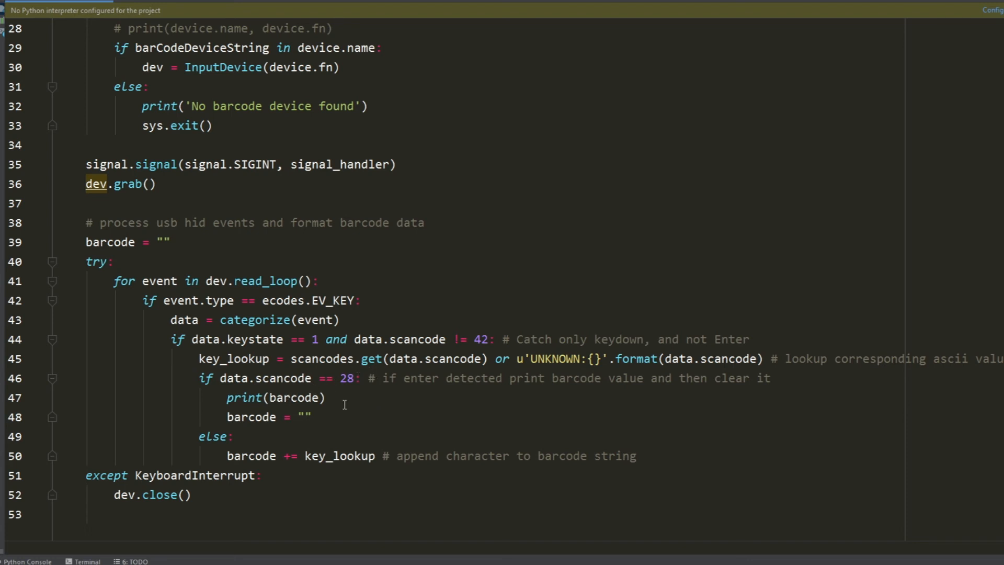
{"action": "mouse_move", "coordinate": [337, 424]}
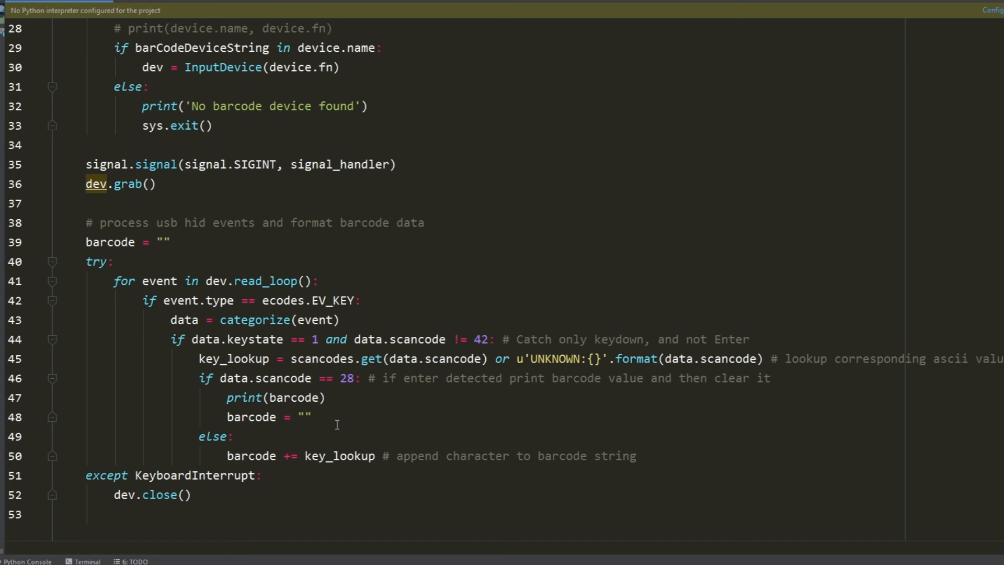
- Insert a blank line after print(barcode) on line 47 of the barcode script
{"action": "left_click", "coordinate": [328, 398]}
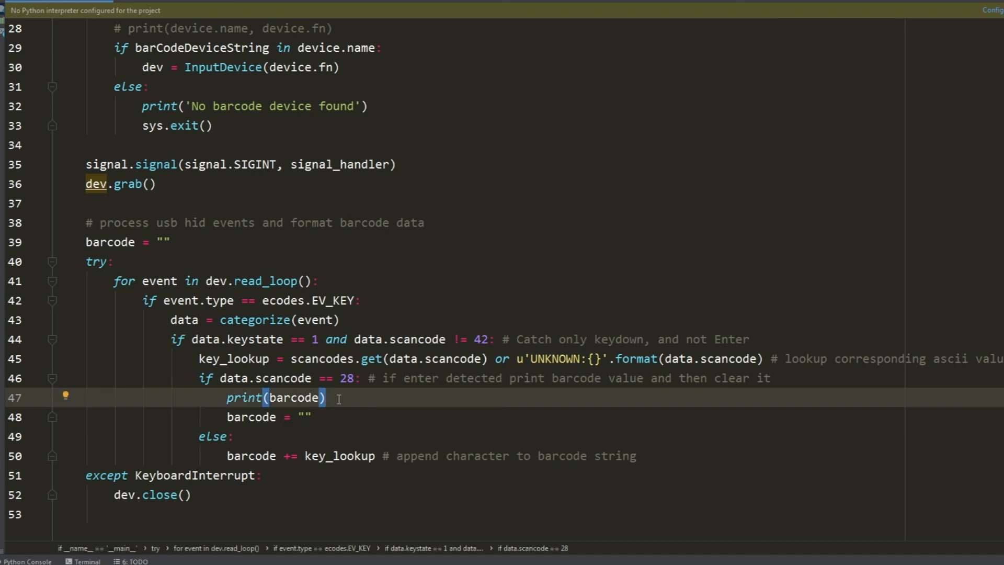
{"action": "key", "text": "Enter"}
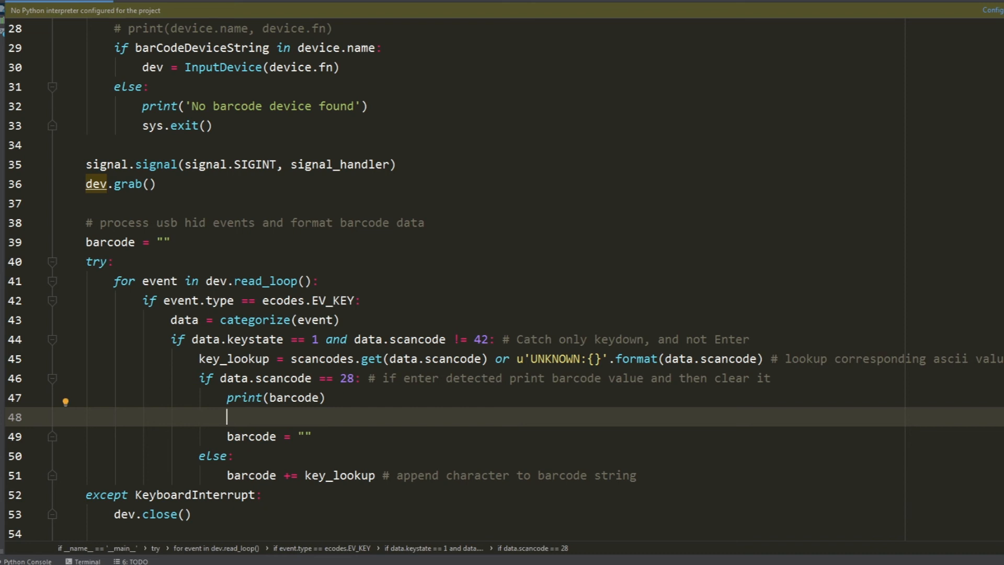
{"action": "mouse_move", "coordinate": [261, 418]}
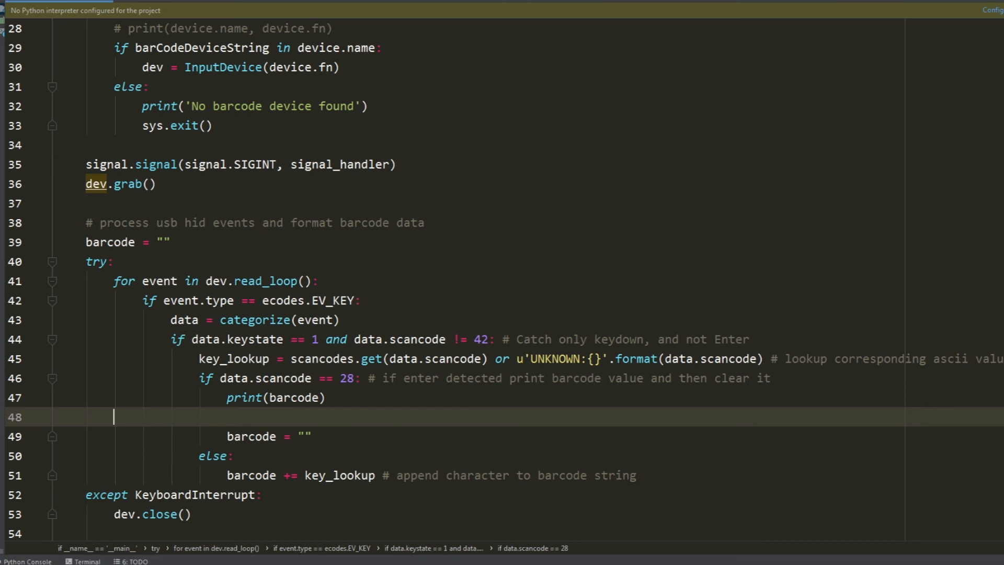
{"action": "key", "text": "Backspace"}
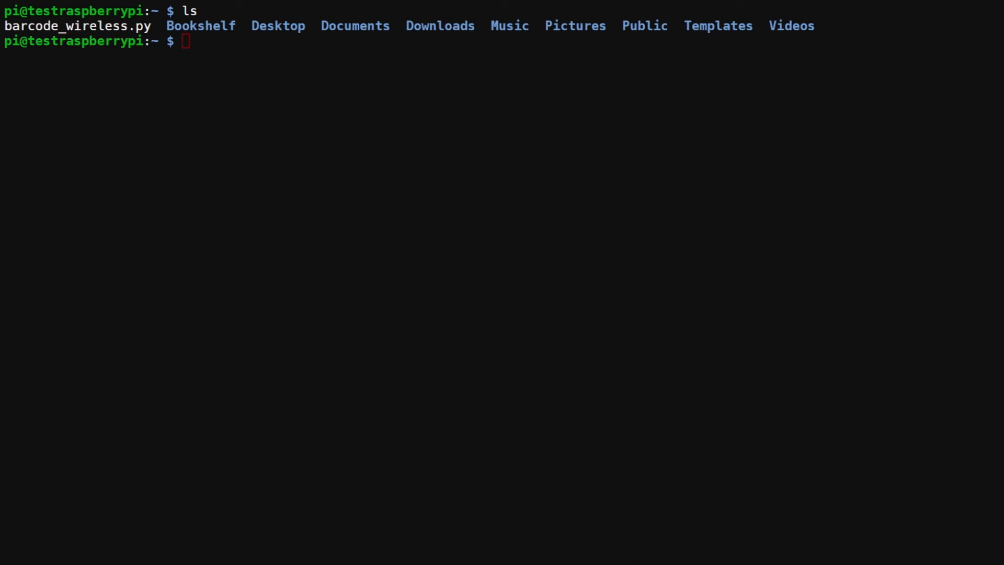
- Enter 'sudo python3 barcode_wireless.py' at the prompt using Tab completion, without running it
{"action": "type", "text": "sudo python3 ba"}
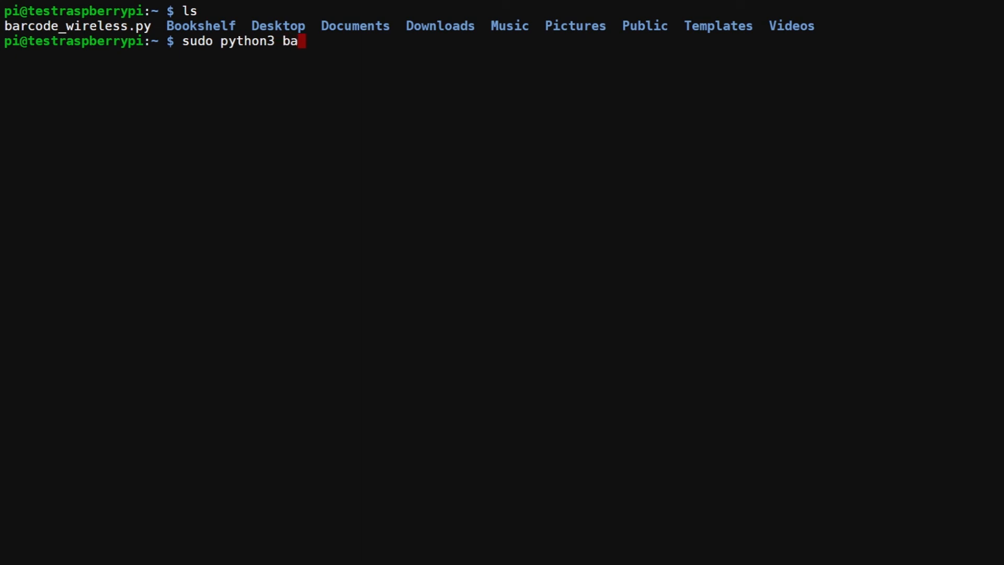
{"action": "type", "text": "rco"}
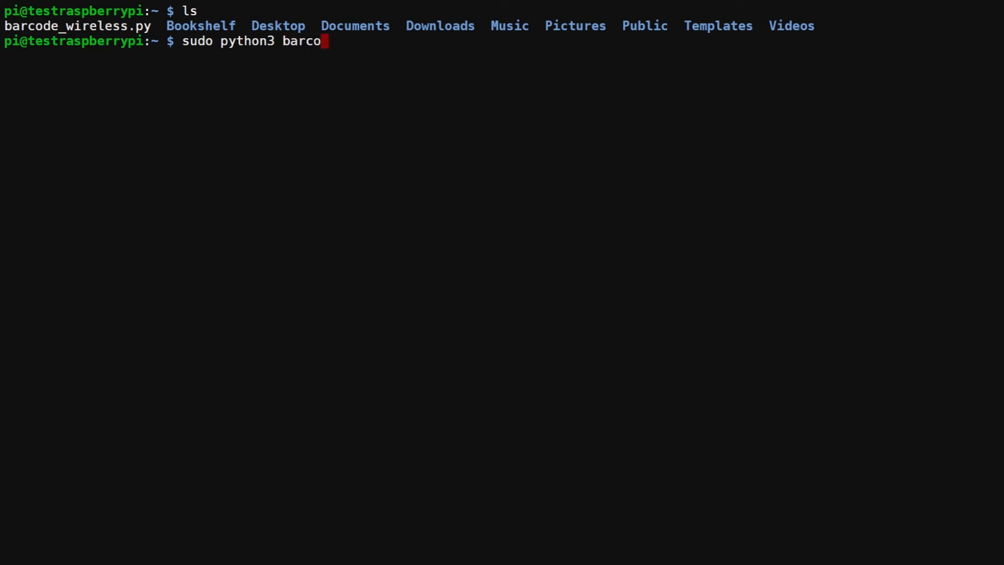
{"action": "key", "text": "Tab"}
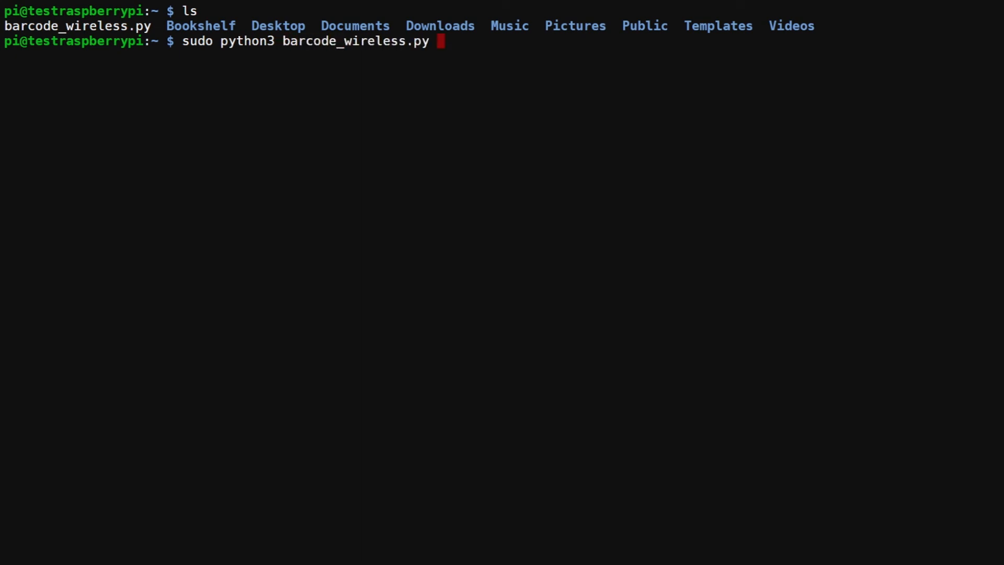